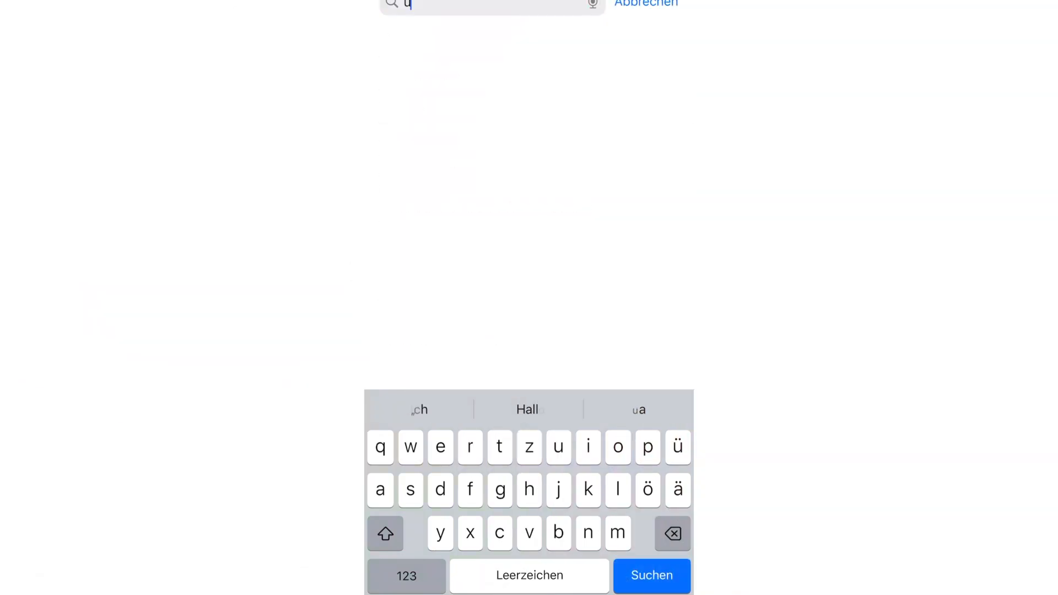
Get the UGREEN NAS app from the App Store search results and launch it.
left_click(650, 576)
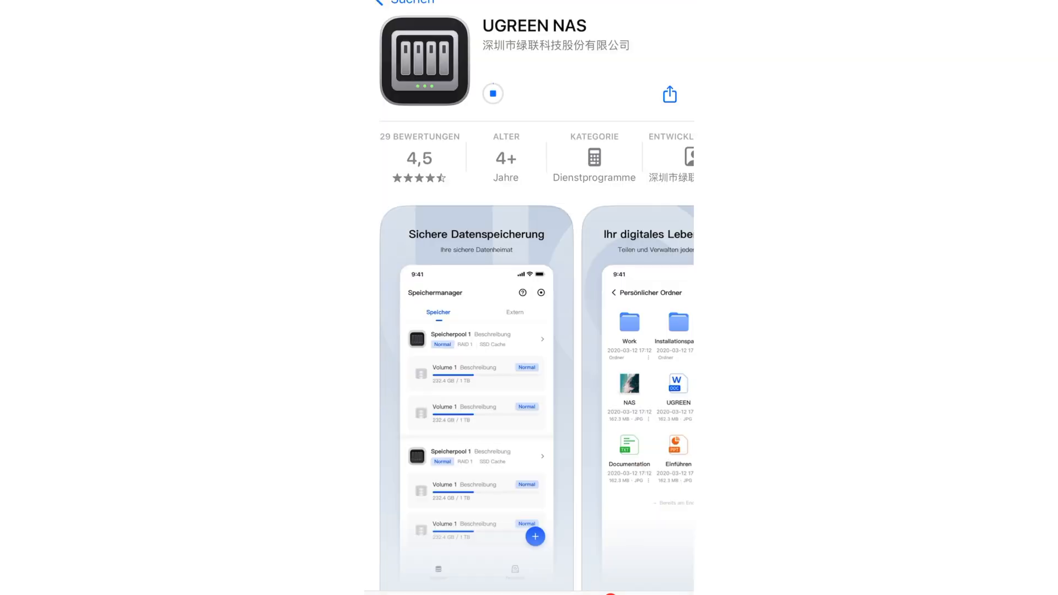
scroll("left", 3)
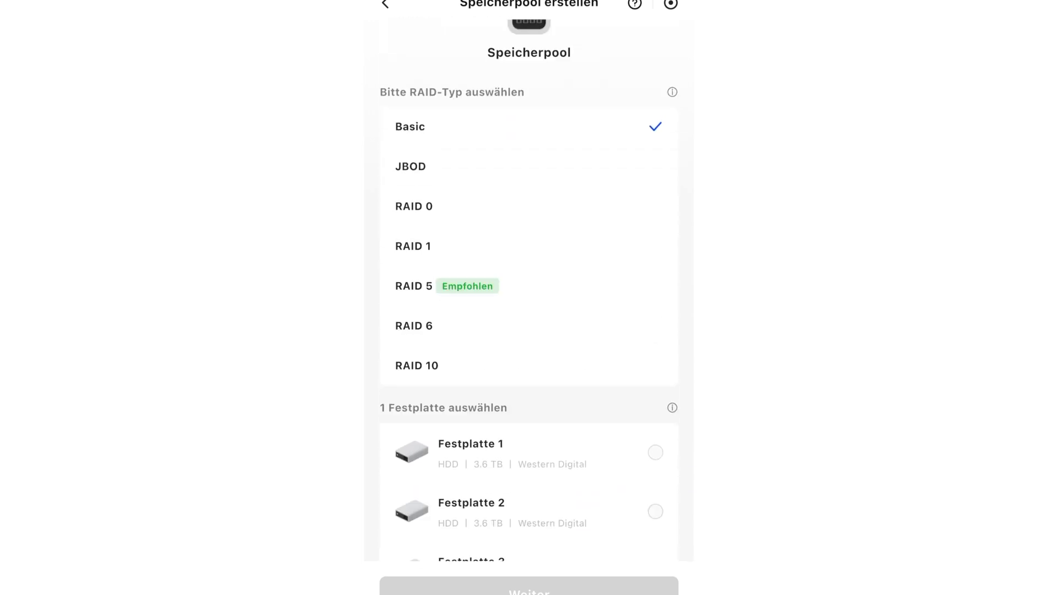
Create a Basic pool on a chosen disk with a maximum-capacity ext4 volume.
left_click(671, 91)
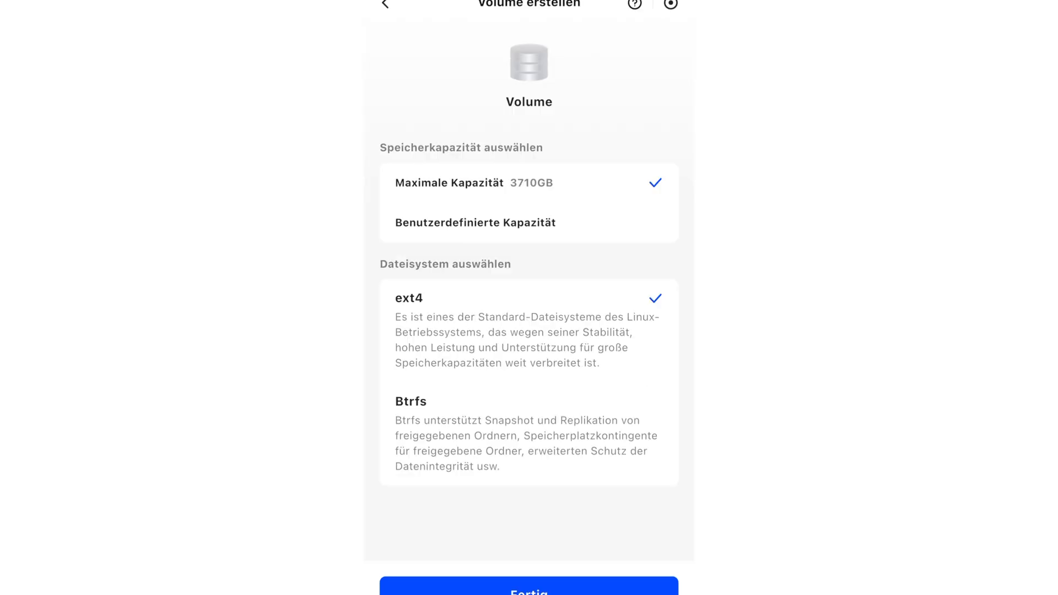
left_click(528, 592)
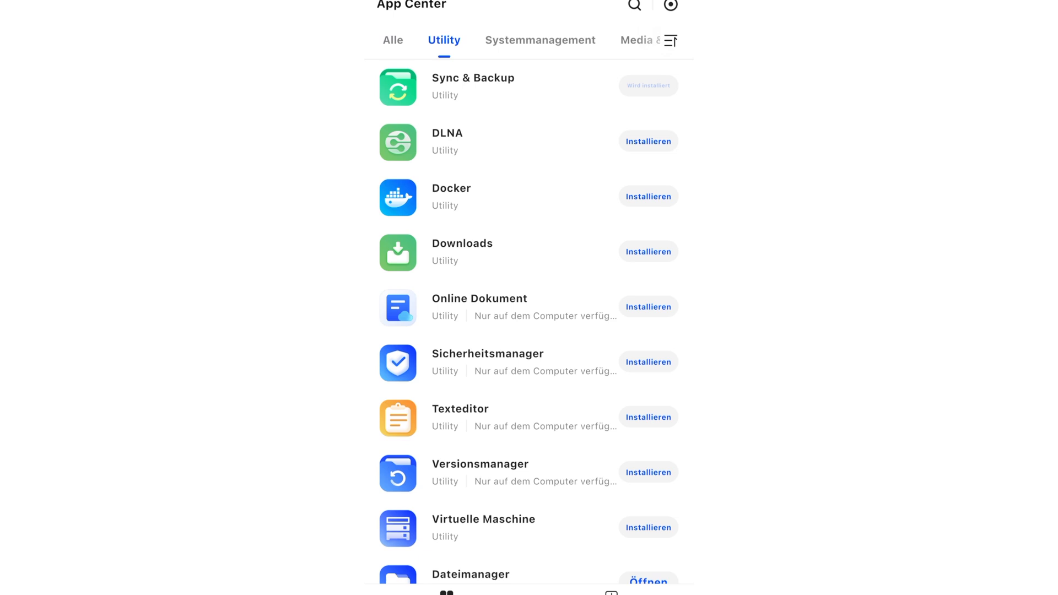
Show the Systemmanagement apps in App Center and launch Task Manager.
left_click(540, 40)
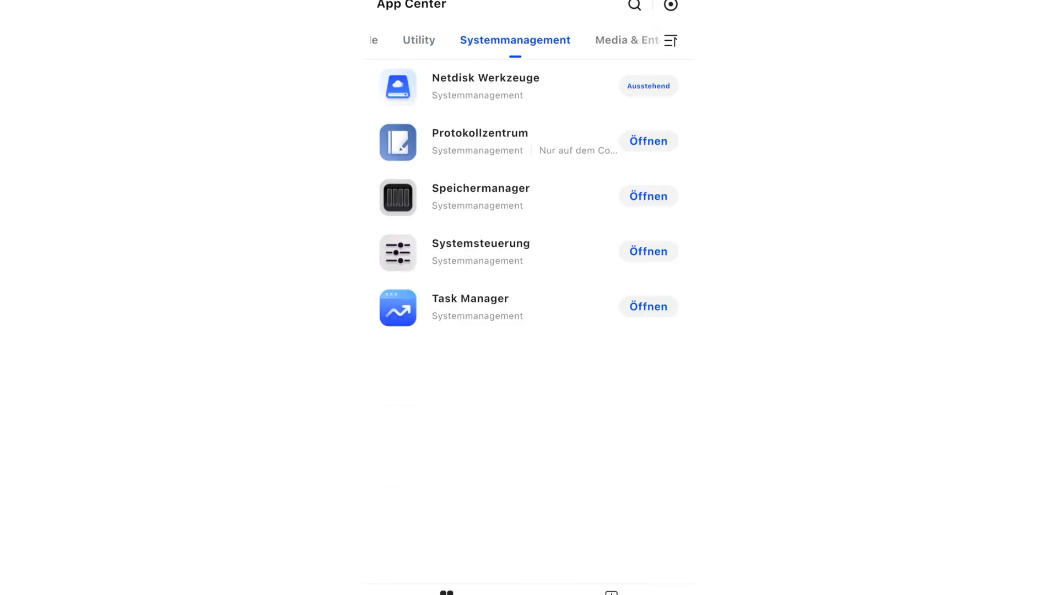
left_click(392, 40)
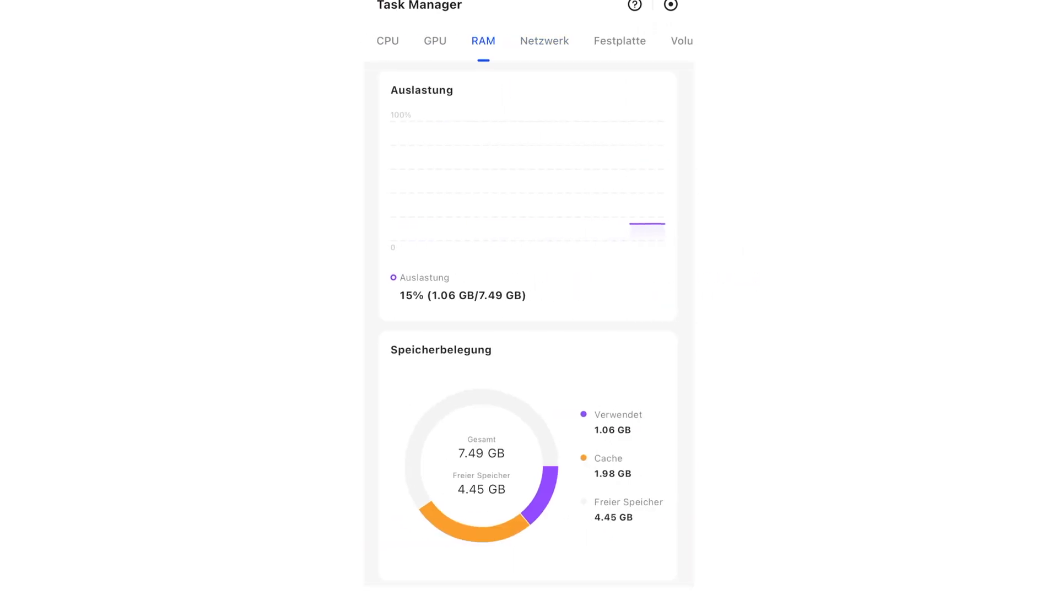
Check network upload/download rates, then view the Energieverwaltung power modes.
left_click(544, 41)
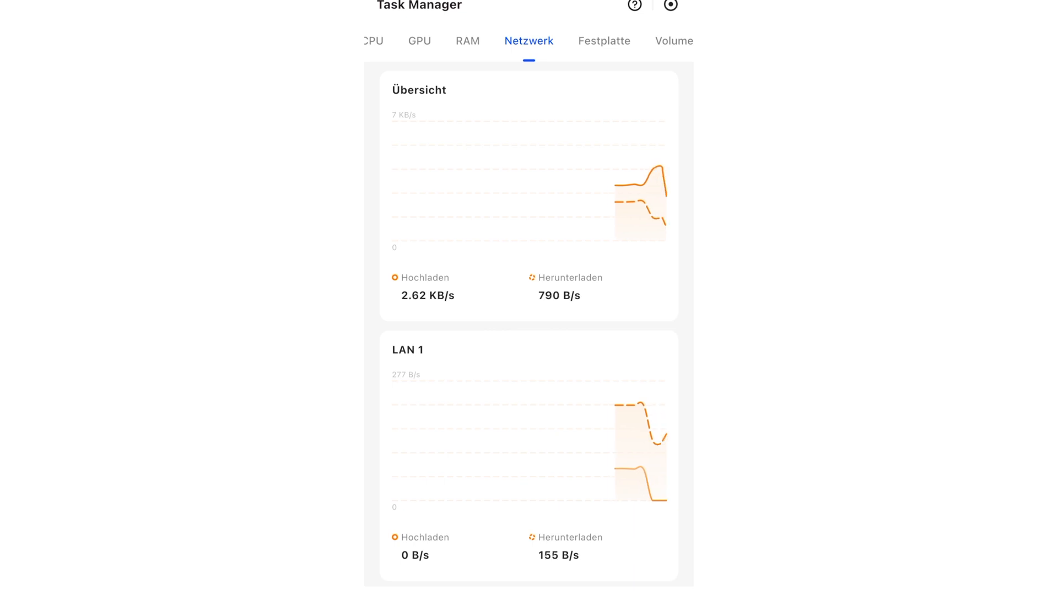
left_click(592, 41)
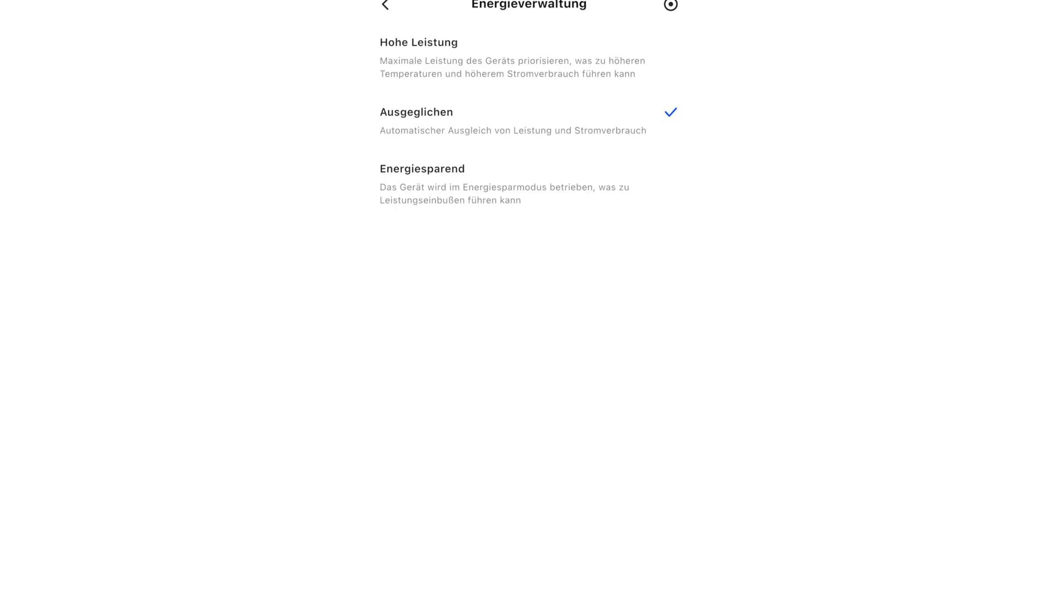
left_click(385, 7)
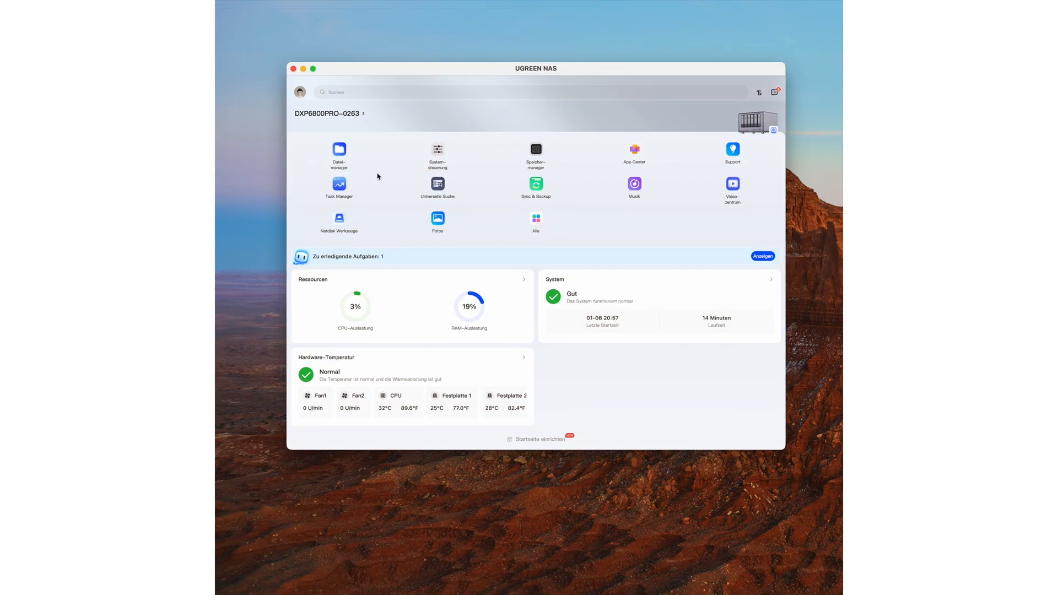
Launch Task Manager from the Mac app home screen to see CPU, RAM, fan and disk status.
left_click(539, 438)
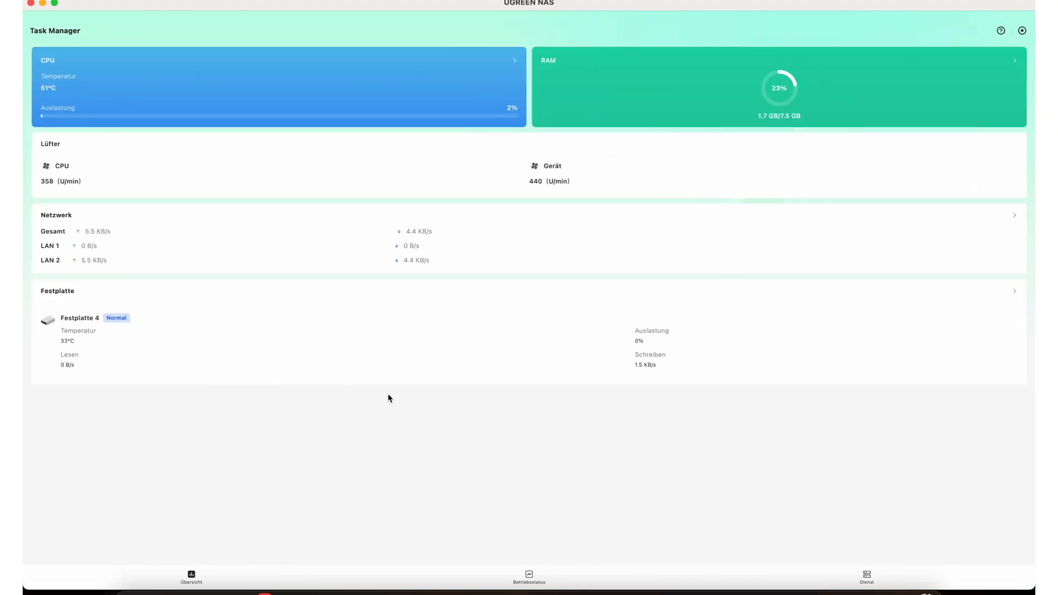
mouse_move(135, 348)
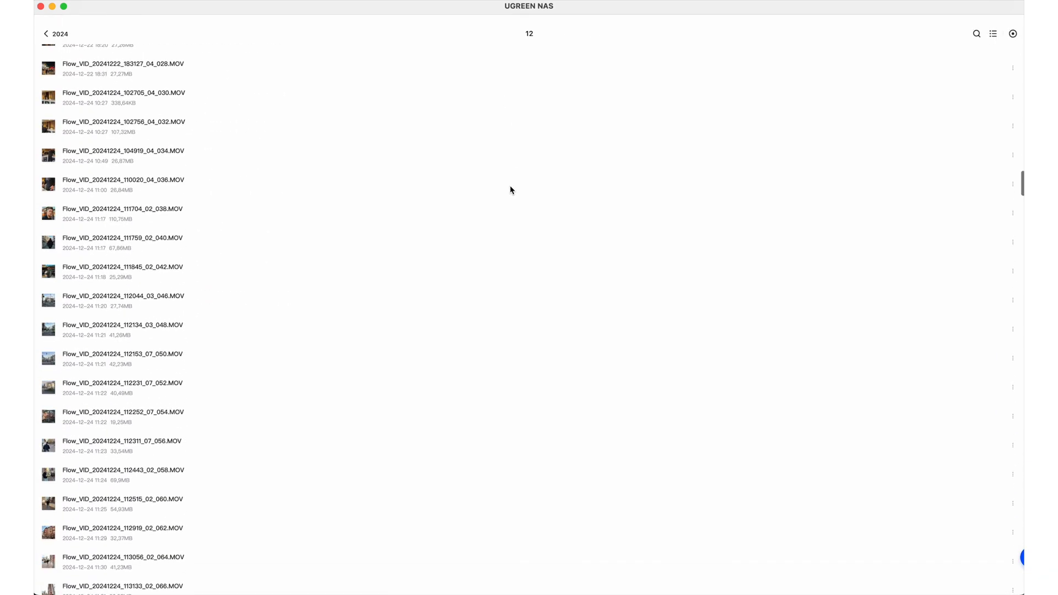
Browse the 2024/12 video list and the app-update notifications.
scroll("down", 3)
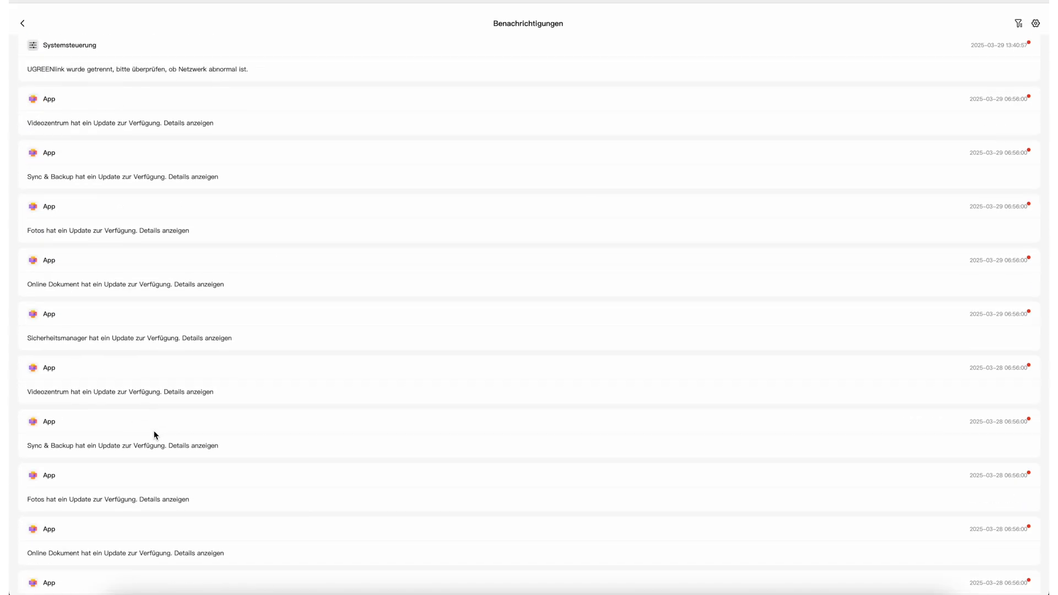
scroll("down", 3)
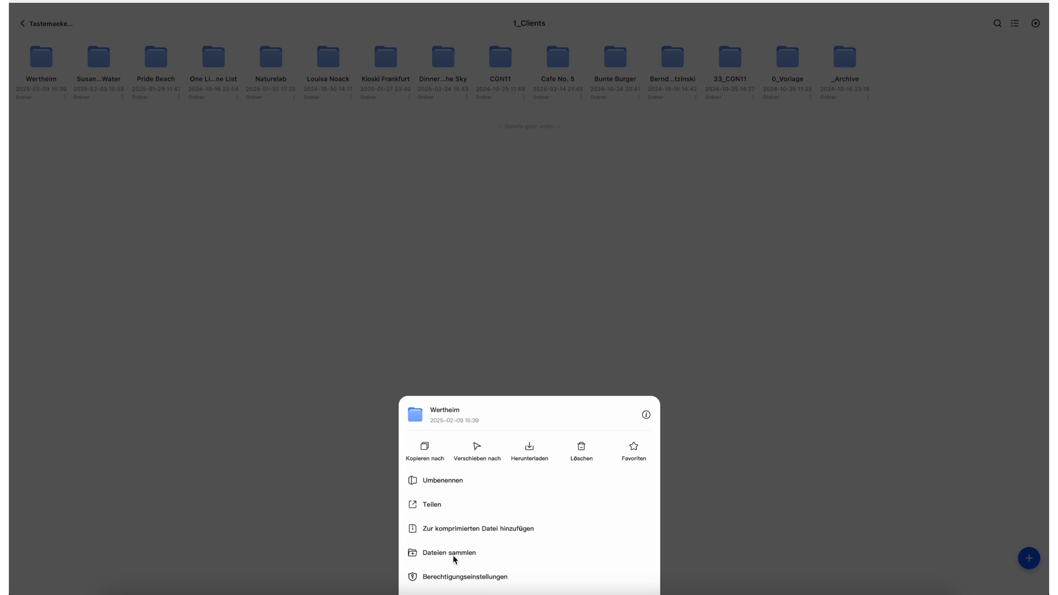
Start a Dateisammlung collection link for the Wertheim folder in 1_Clients.
left_click(448, 553)
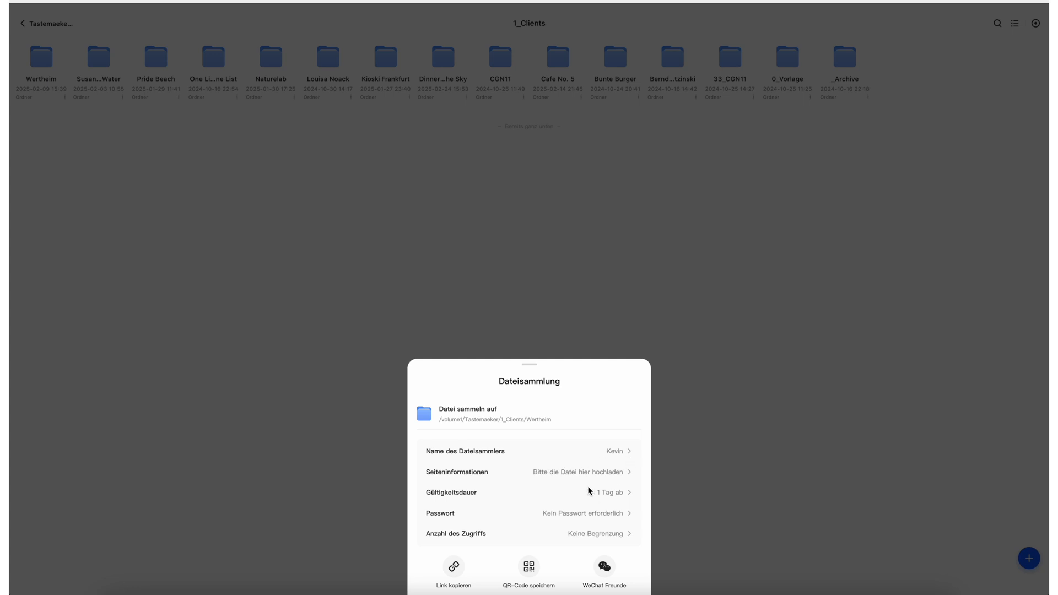
left_click(529, 491)
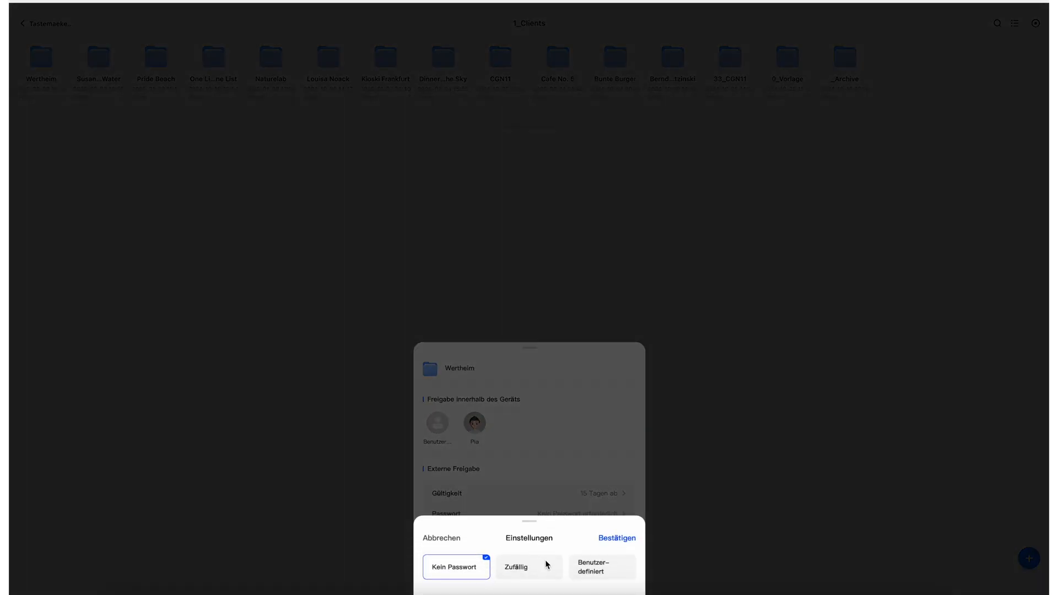
mouse_move(445, 542)
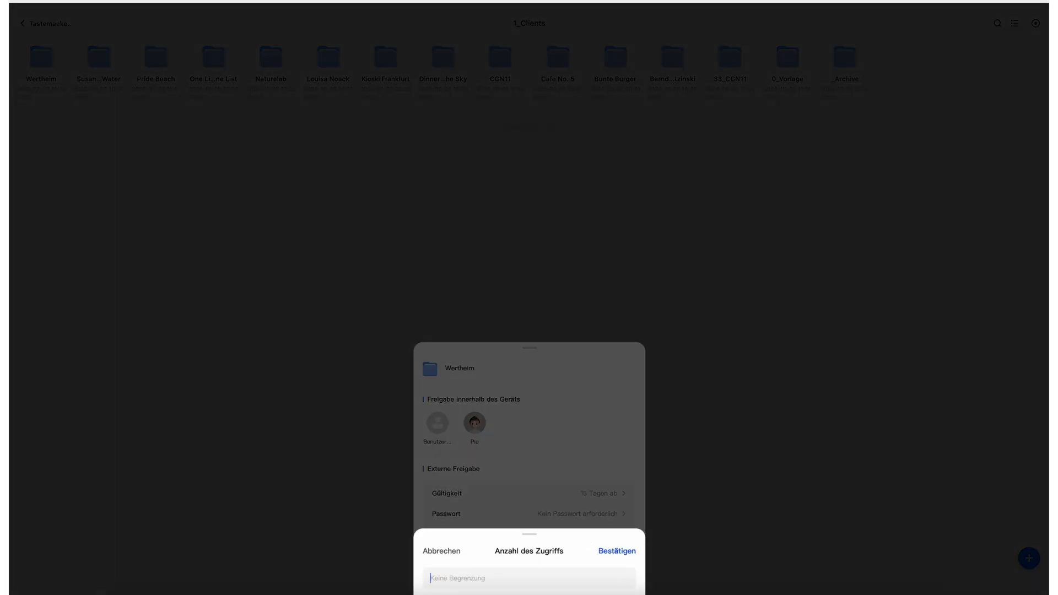
Confirm the Wertheim external link: 15 days, no password, unlimited access count.
left_click(615, 552)
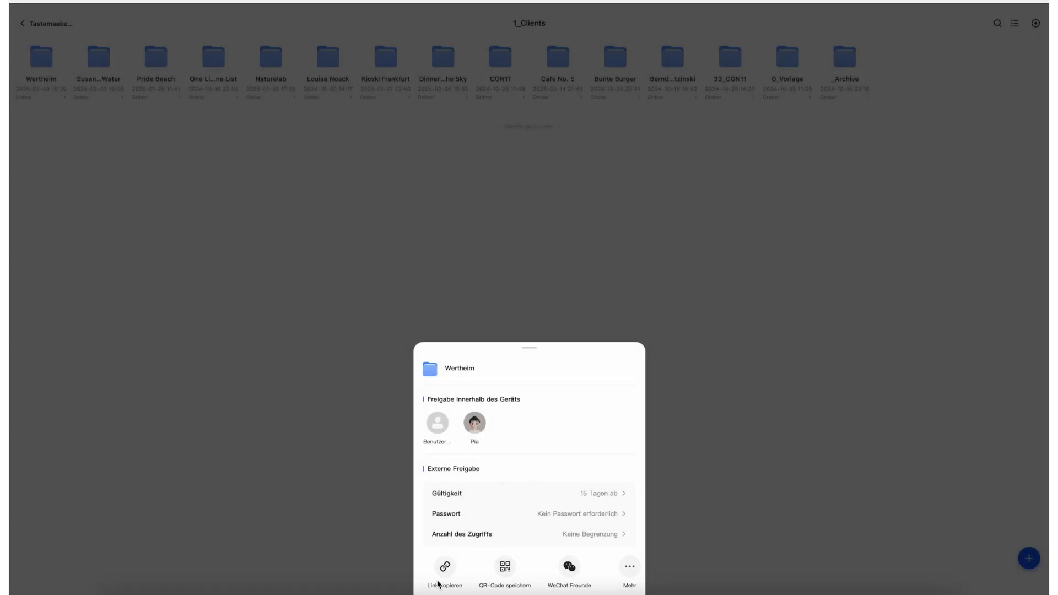